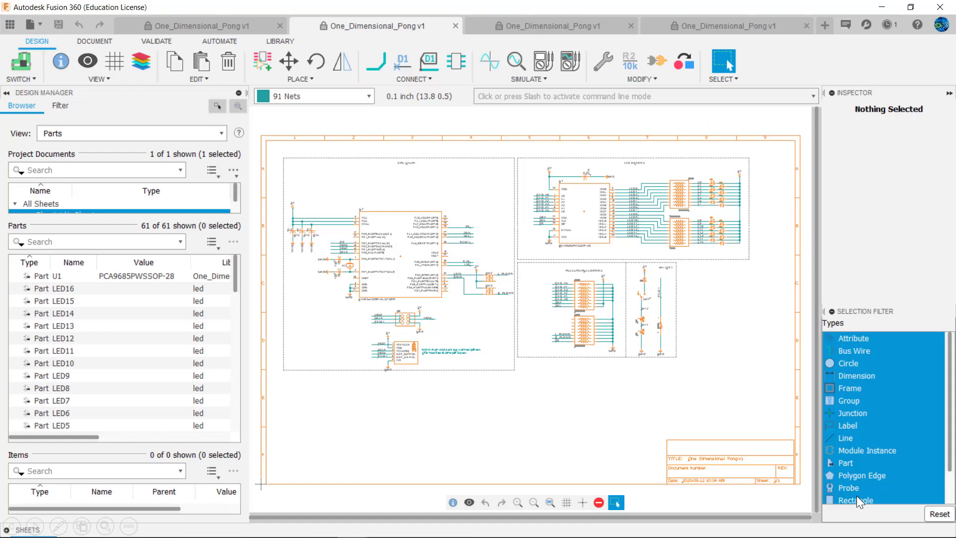
Search the parts library for 'lamp' and select LAMP from the special library.
{"action": "left_click", "coordinate": [548, 25]}
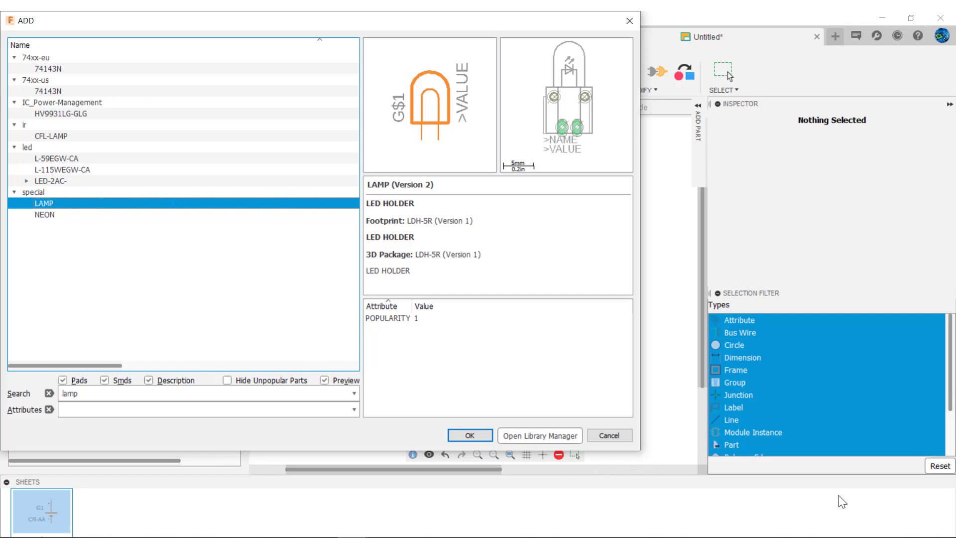
{"action": "left_click", "coordinate": [608, 435]}
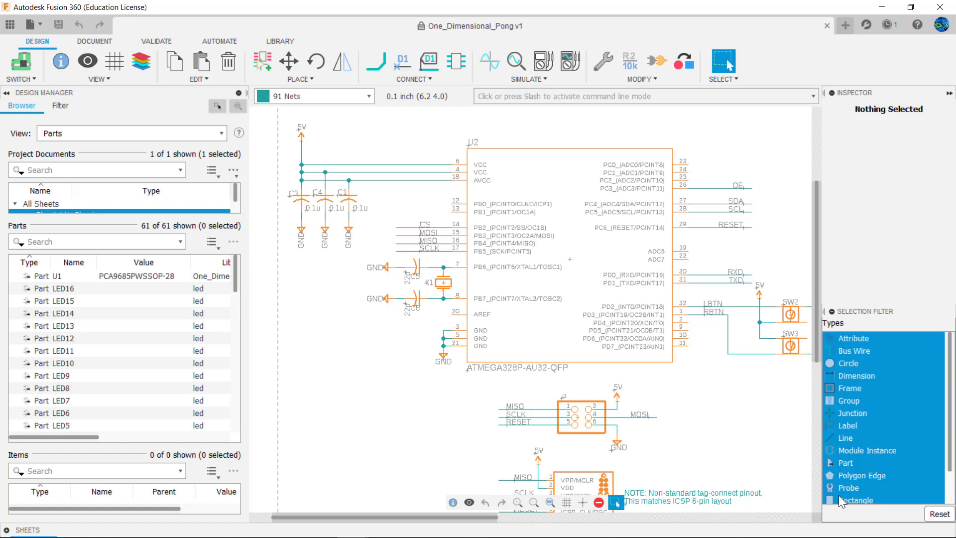
Switch to the Schematic1 tab with battery G1, lamp LMP1, +V and GND.
{"action": "left_click", "coordinate": [761, 30]}
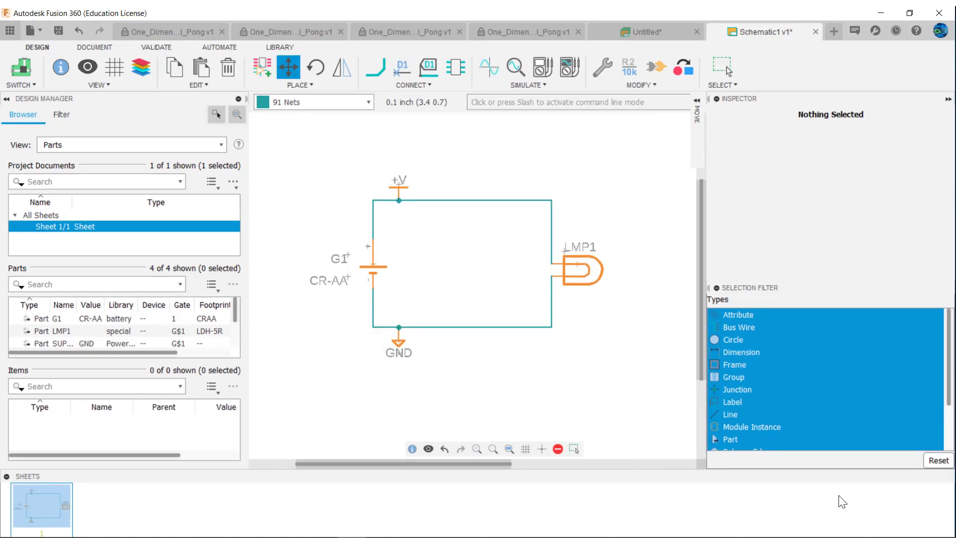
{"action": "left_click_drag", "start_coordinate": [366, 161], "coordinate": [421, 220]}
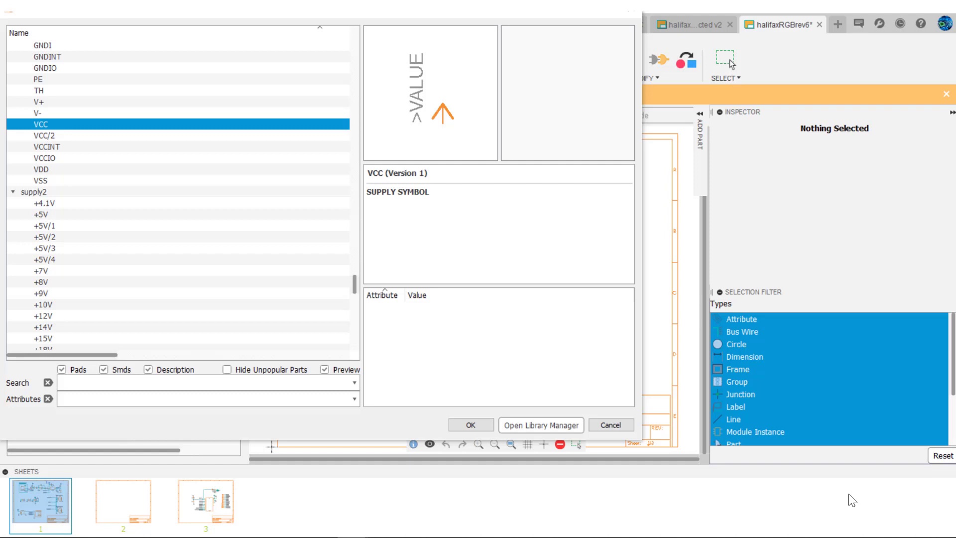
Finish wiring lamp LMP1 between the +V supply and GND symbols.
{"action": "left_click", "coordinate": [470, 425]}
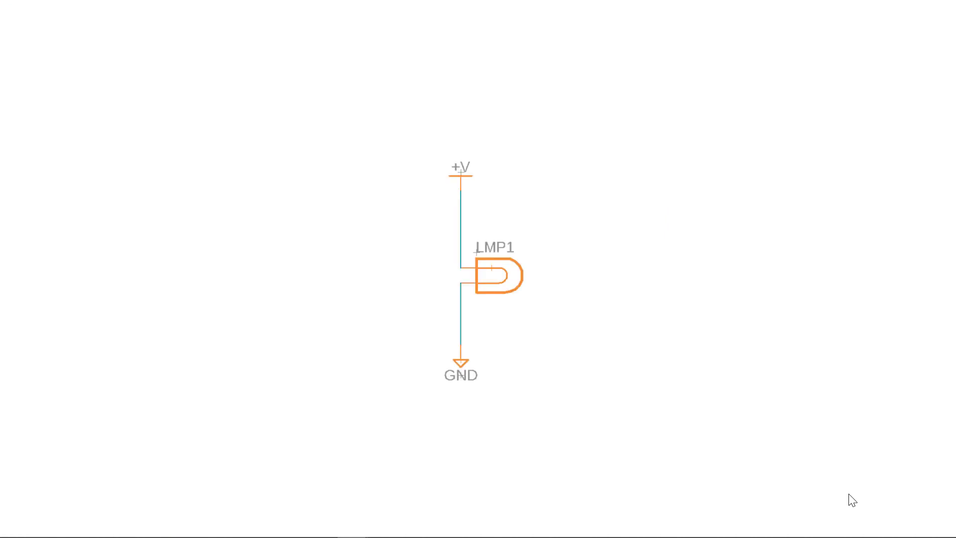